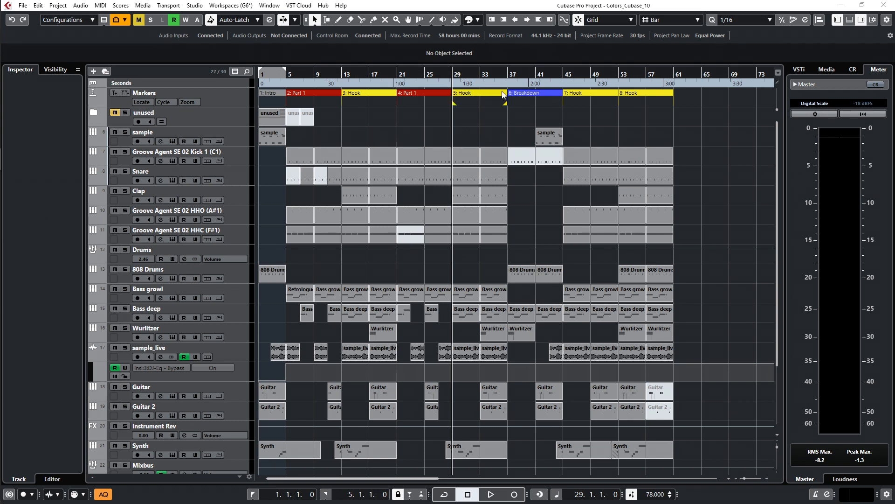
# Review the named track colours list, then bring up Project Colors Setup.
pyautogui.click(475, 19)
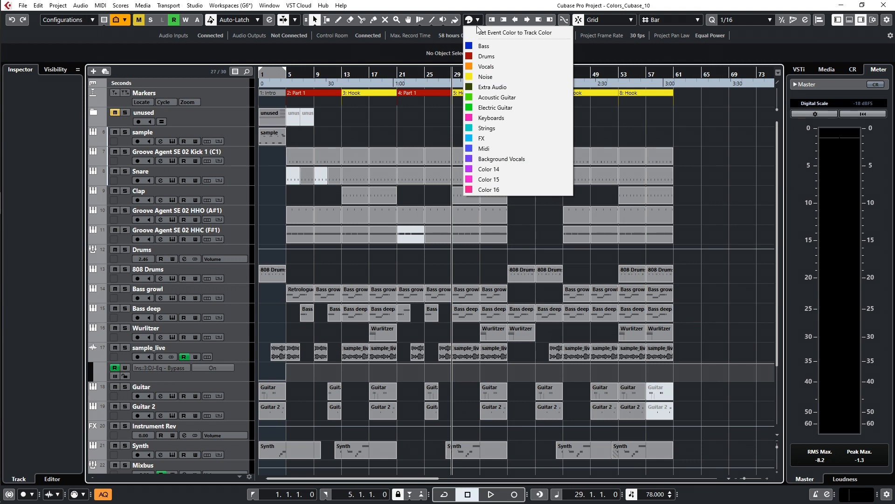
pyautogui.moveTo(502, 153)
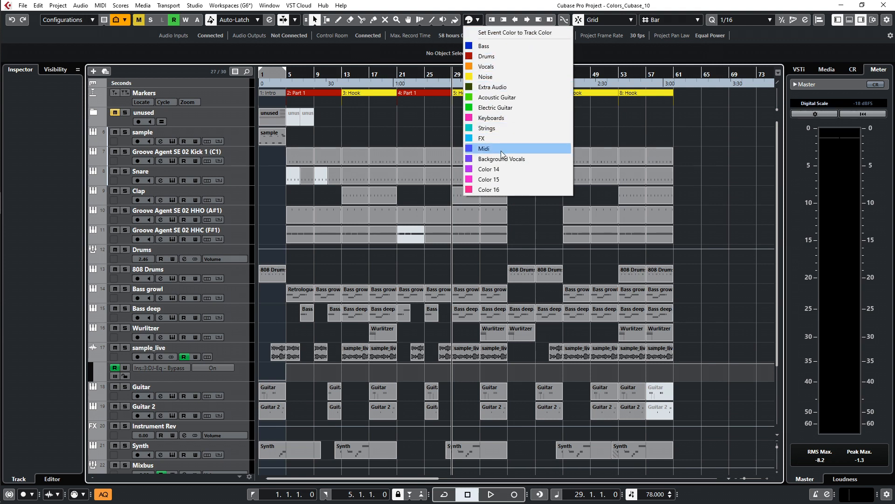
pyautogui.moveTo(491, 189)
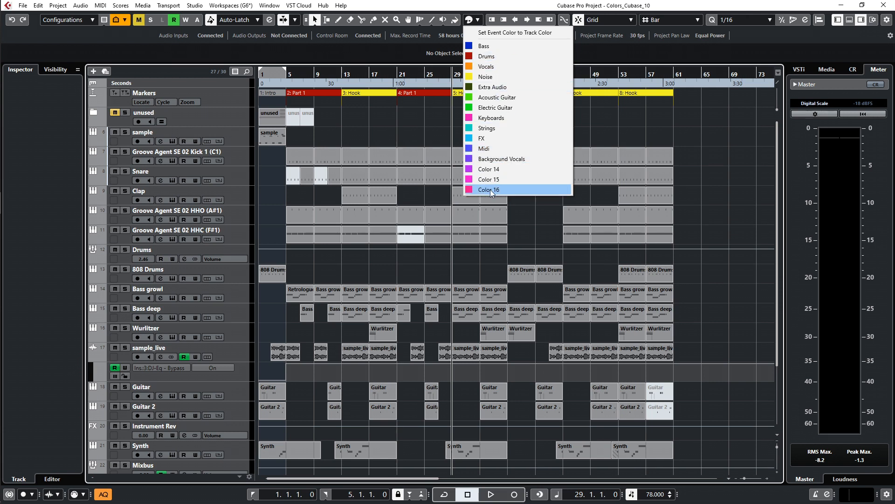
pyautogui.moveTo(513, 190)
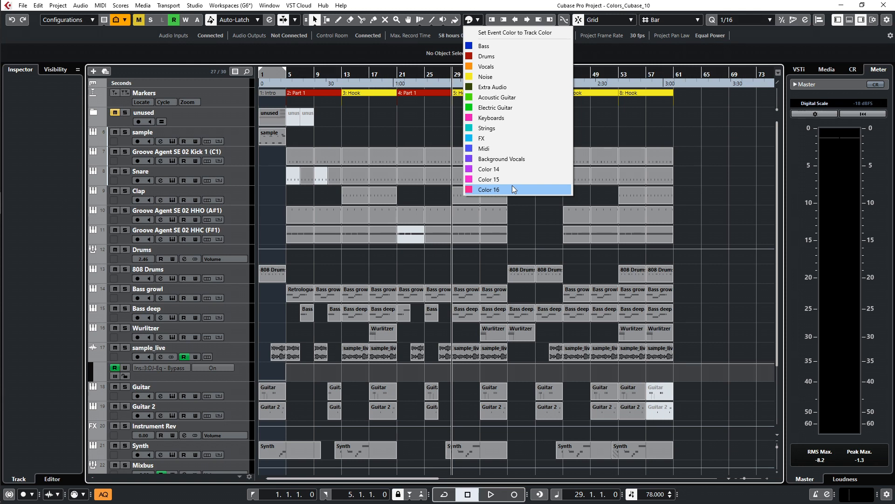
pyautogui.click(76, 4)
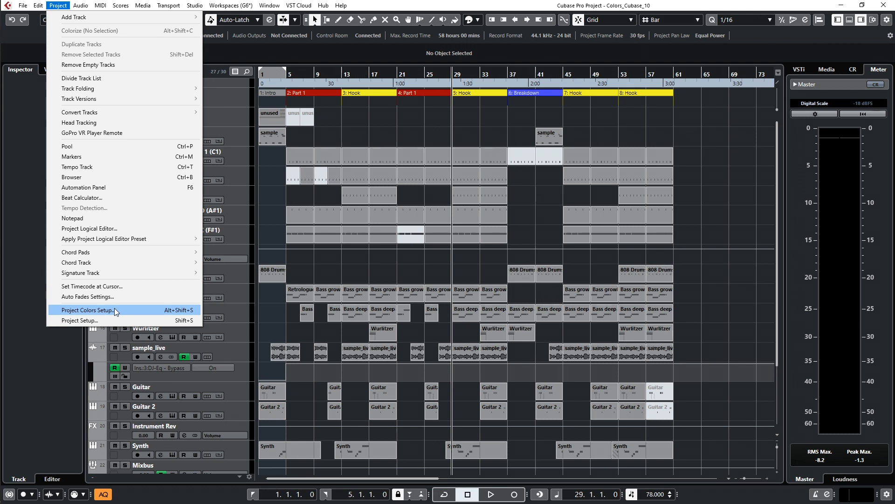
pyautogui.click(86, 310)
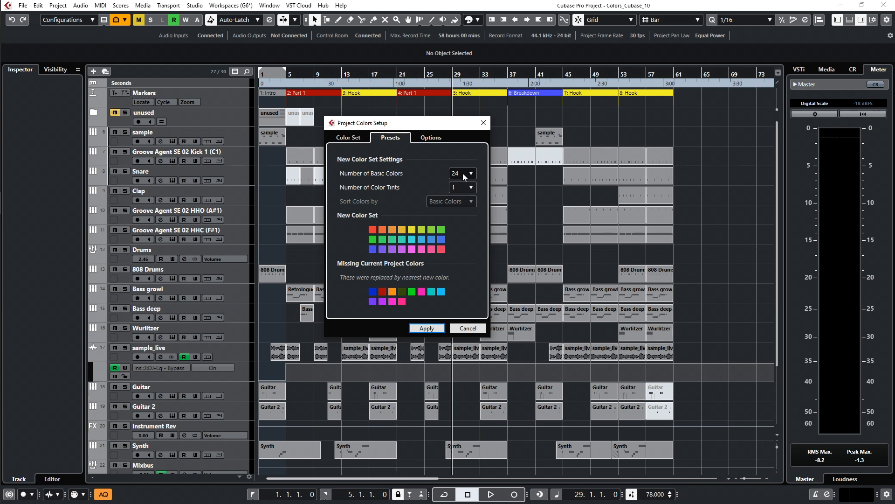
# Keep a single tint per colour in Presets and show the Color Set list of named colours.
pyautogui.click(470, 187)
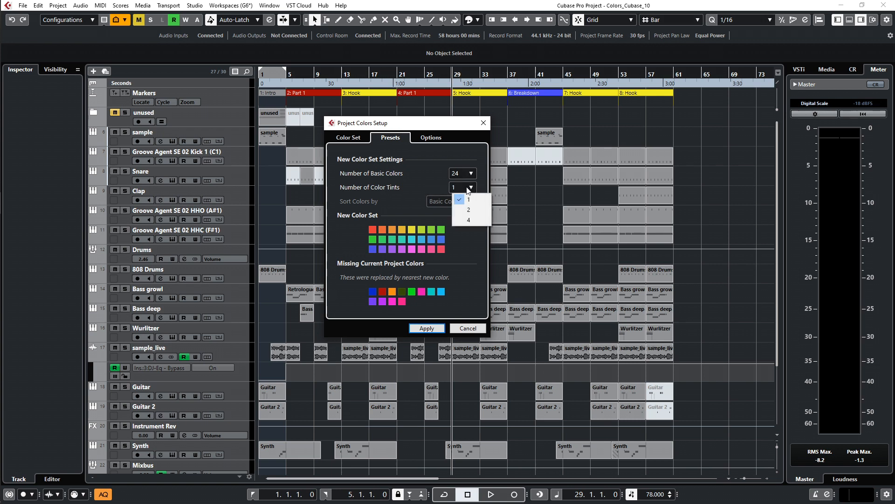
pyautogui.click(458, 199)
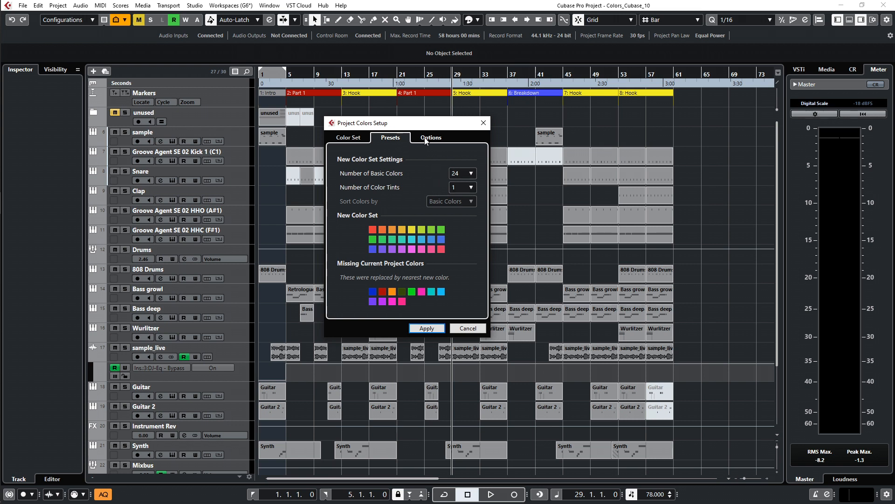
pyautogui.click(347, 137)
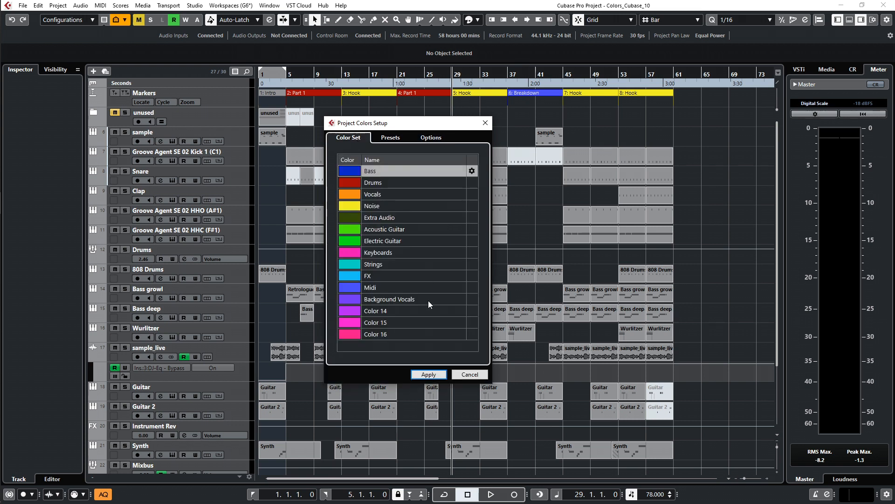
# Rename Color 14 to Main Vocals and Color 15 to Piano.
pyautogui.doubleClick(375, 311)
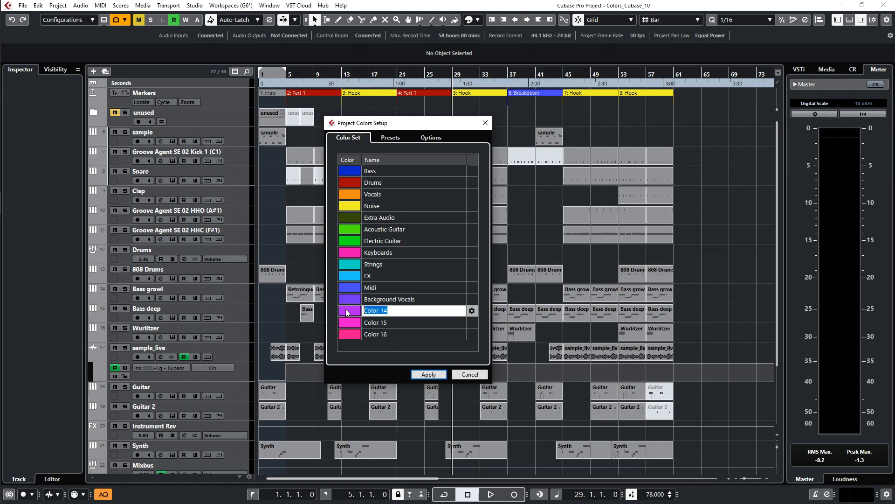
pyautogui.write('M')
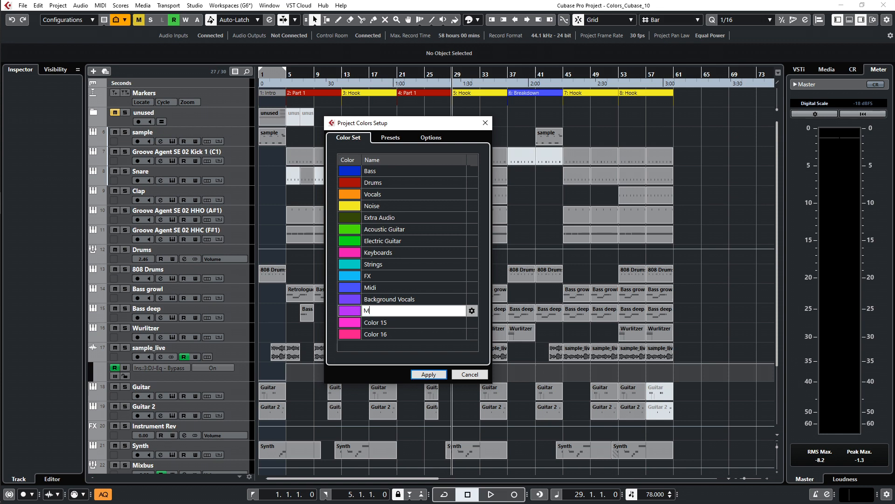
pyautogui.write('ain Vocals')
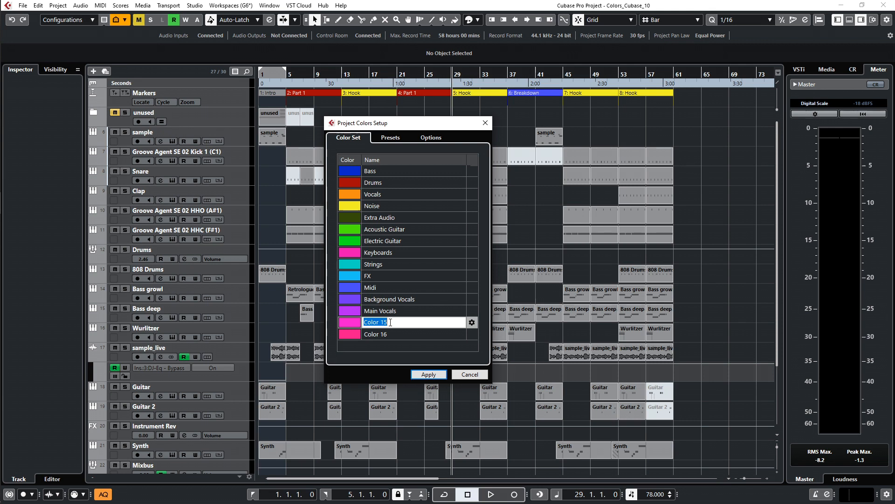
pyautogui.write('Piano')
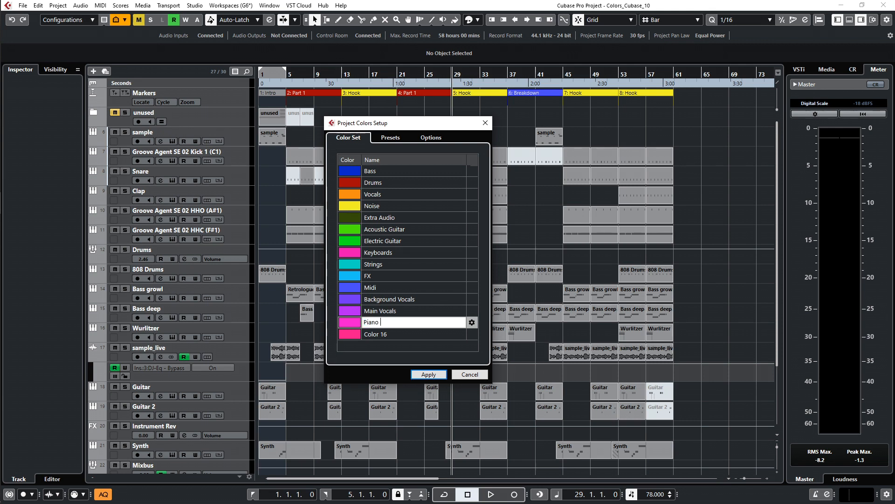
# Rename Color 16 to Guide Track.
pyautogui.doubleClick(375, 334)
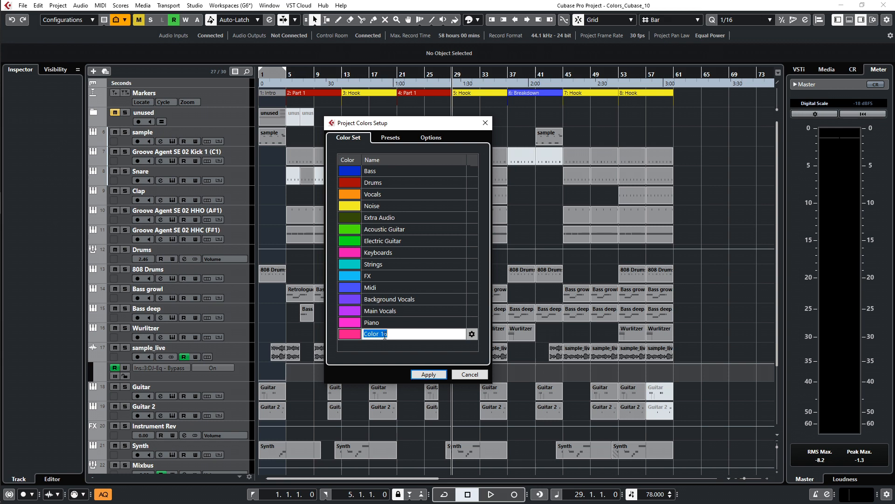
pyautogui.write('Guide Track')
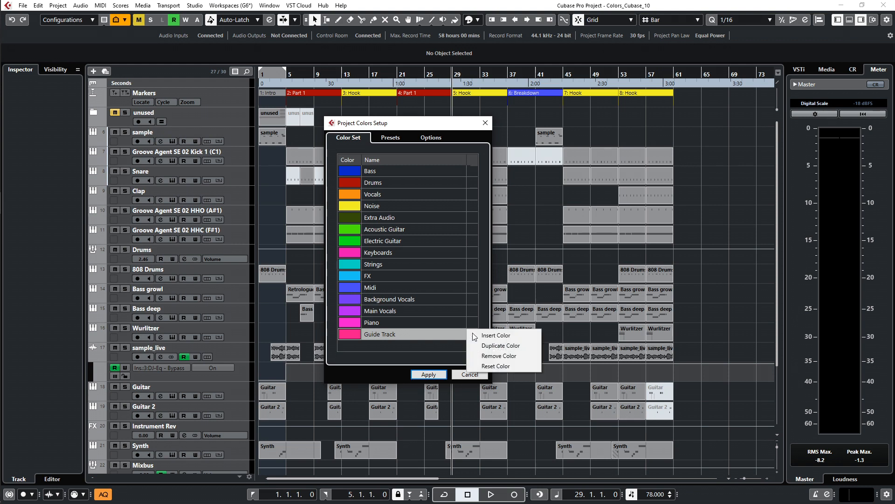
pyautogui.moveTo(496, 335)
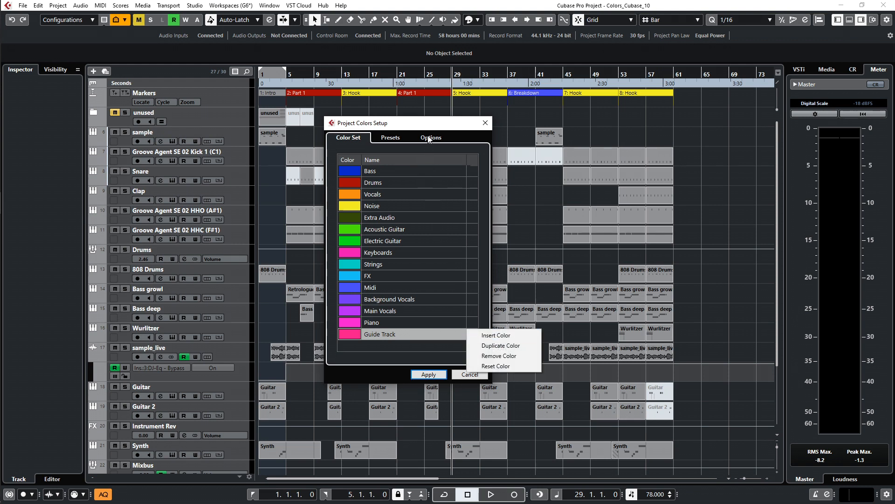
# Show the colour set options for storing or resetting defaults.
pyautogui.click(431, 138)
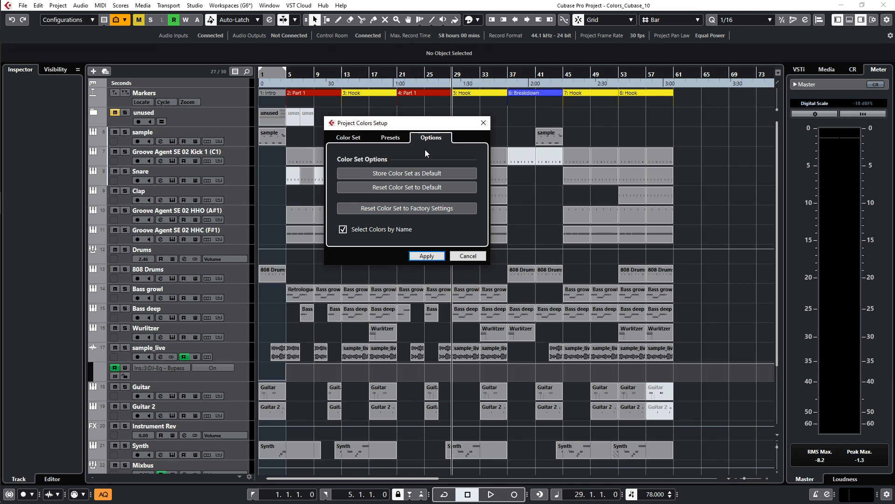
pyautogui.moveTo(418, 170)
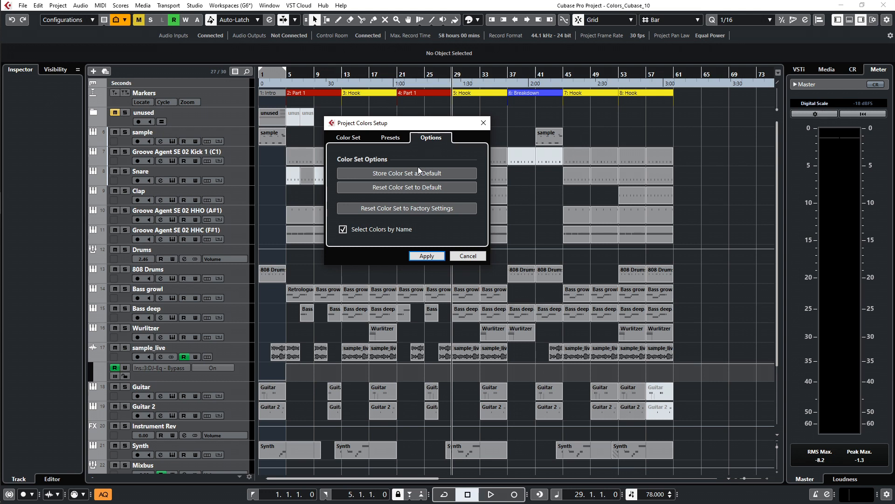
pyautogui.moveTo(436, 174)
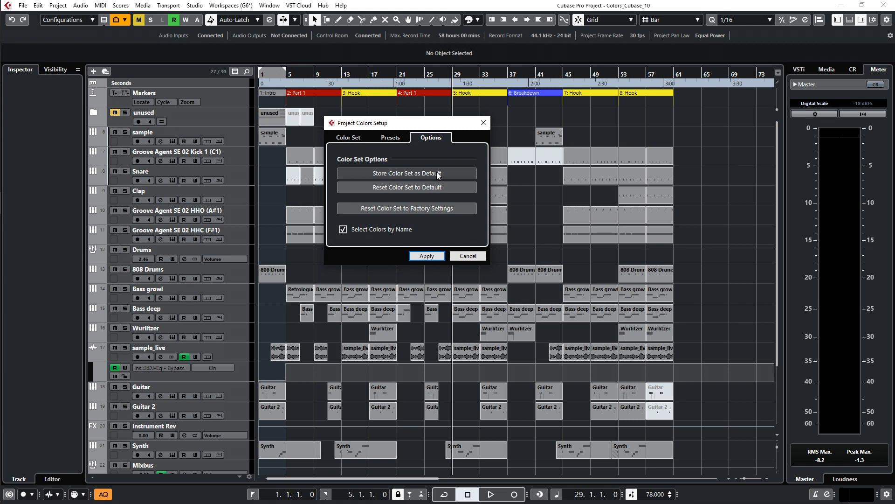
pyautogui.moveTo(438, 174)
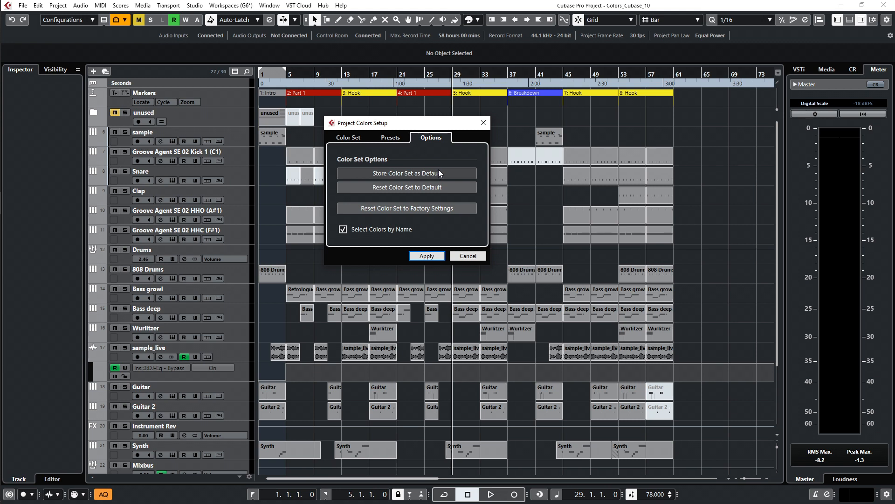
pyautogui.moveTo(415, 177)
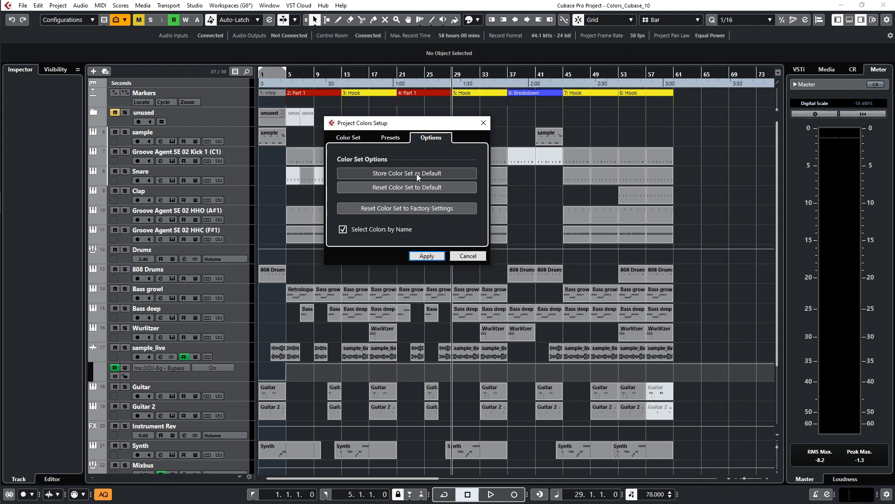
pyautogui.moveTo(348, 232)
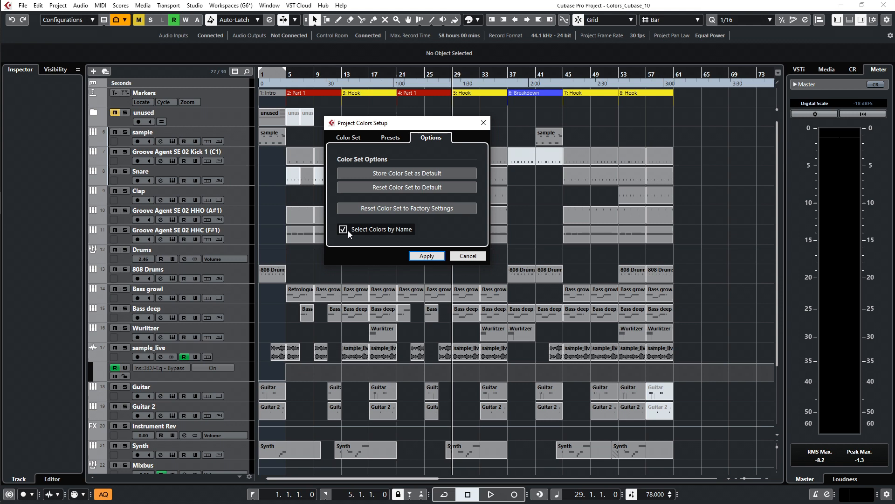
pyautogui.moveTo(397, 231)
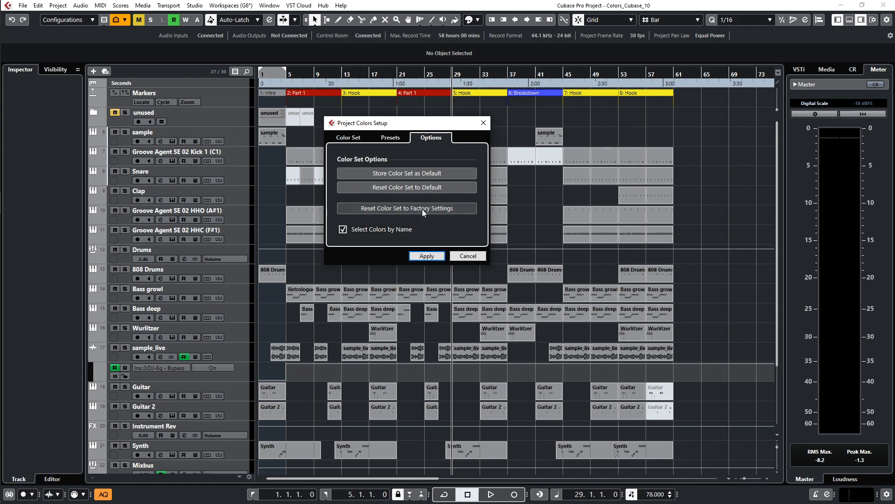
pyautogui.moveTo(426, 194)
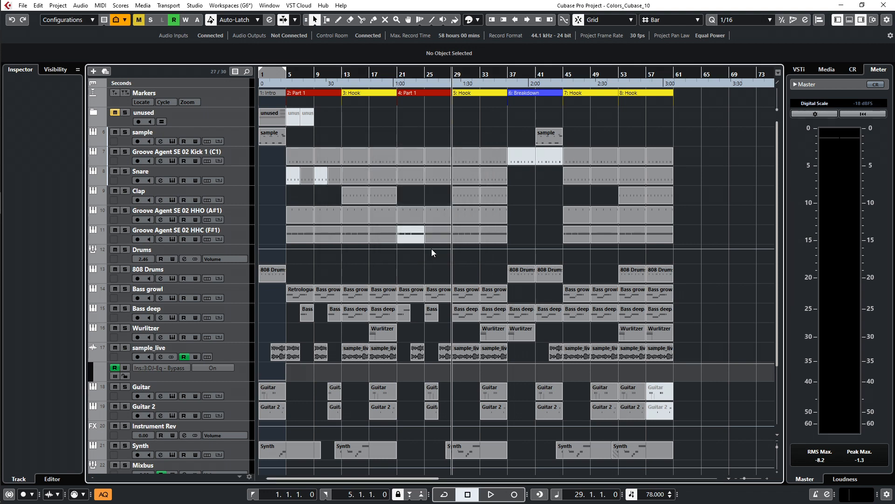
pyautogui.click(477, 20)
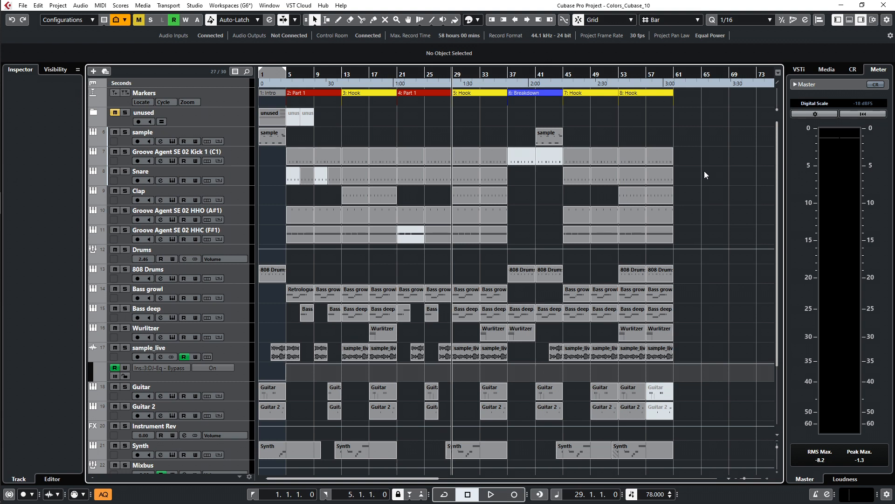
pyautogui.moveTo(703, 174)
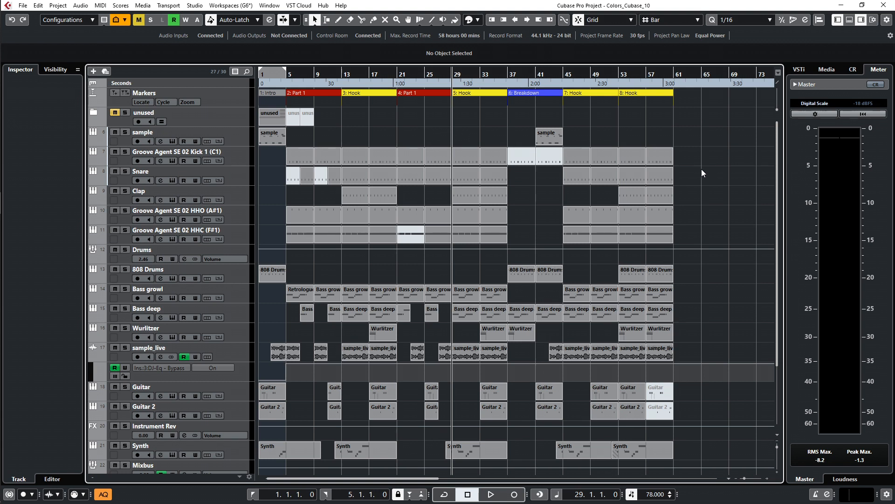
pyautogui.moveTo(701, 215)
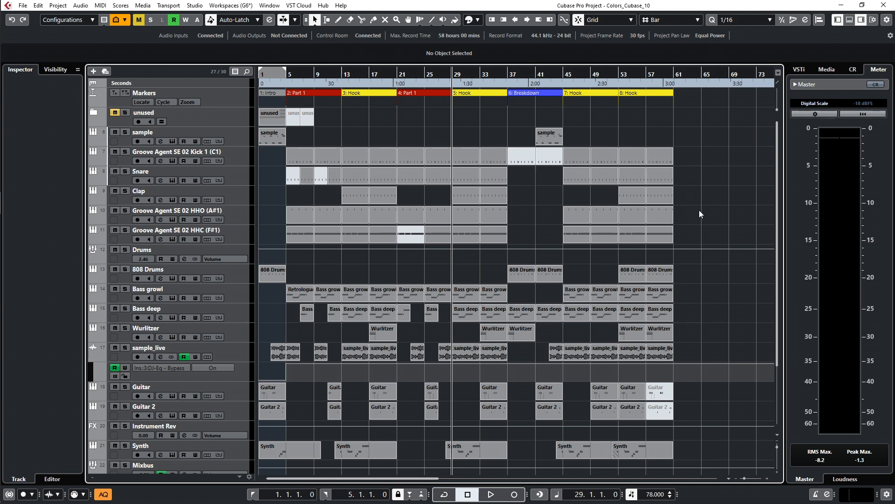
pyautogui.moveTo(551, 289)
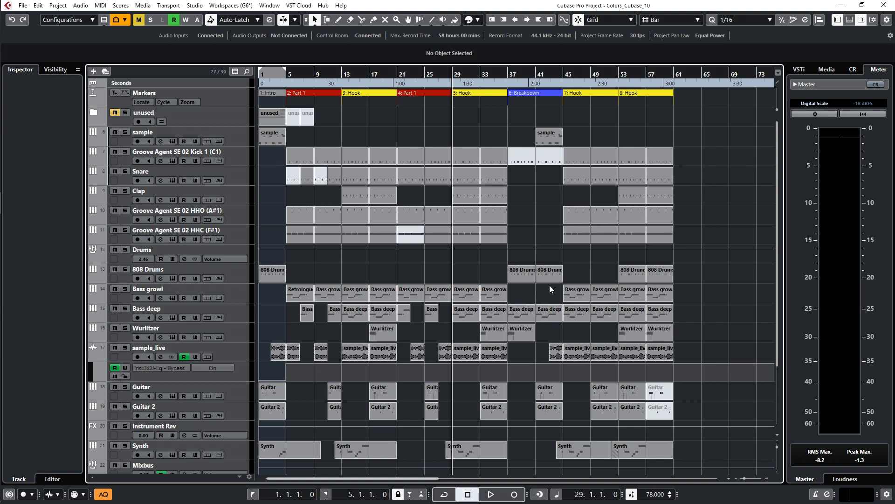
pyautogui.click(550, 271)
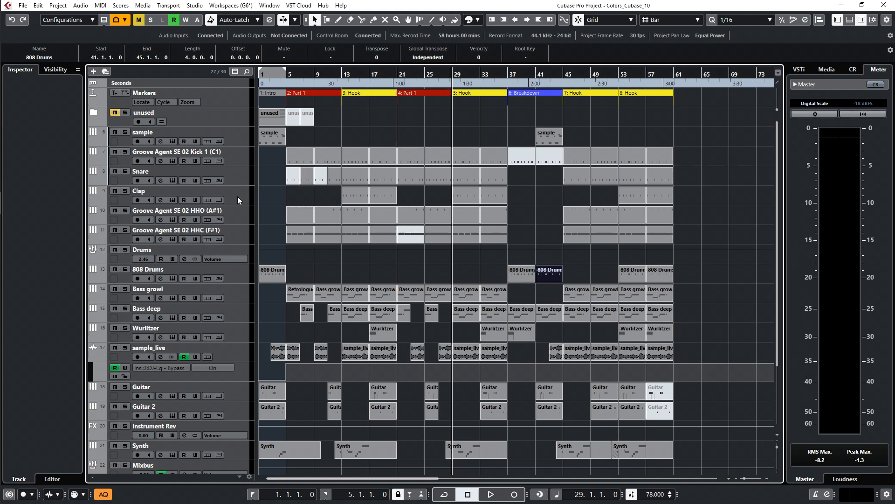
pyautogui.click(138, 190)
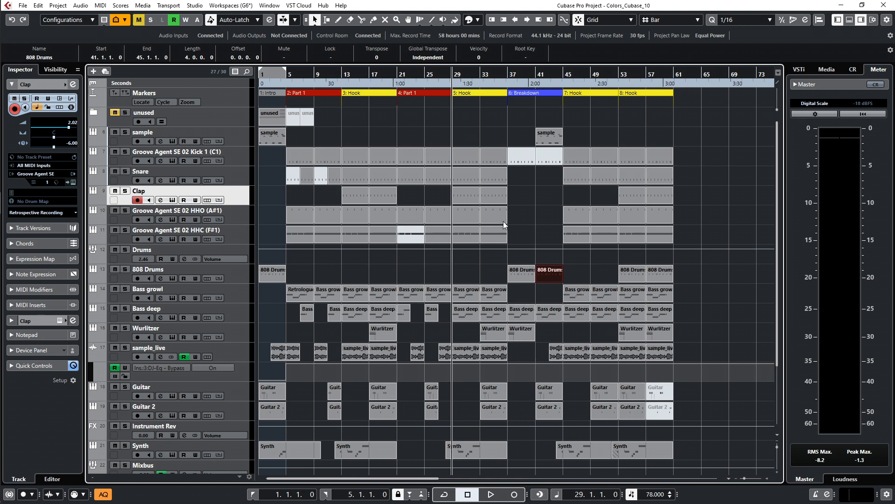
pyautogui.moveTo(251, 210)
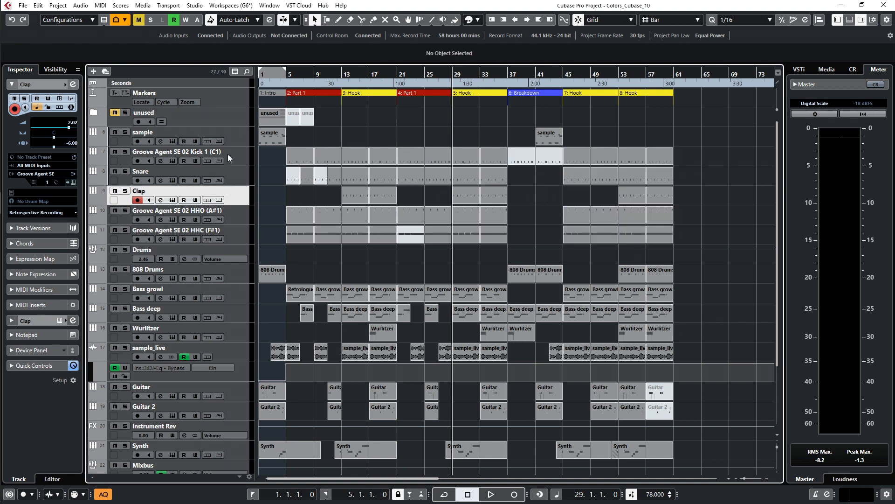
# Colour the drum tracks red, mute the kick part at bar 37, and select the bass tracks.
pyautogui.click(181, 151)
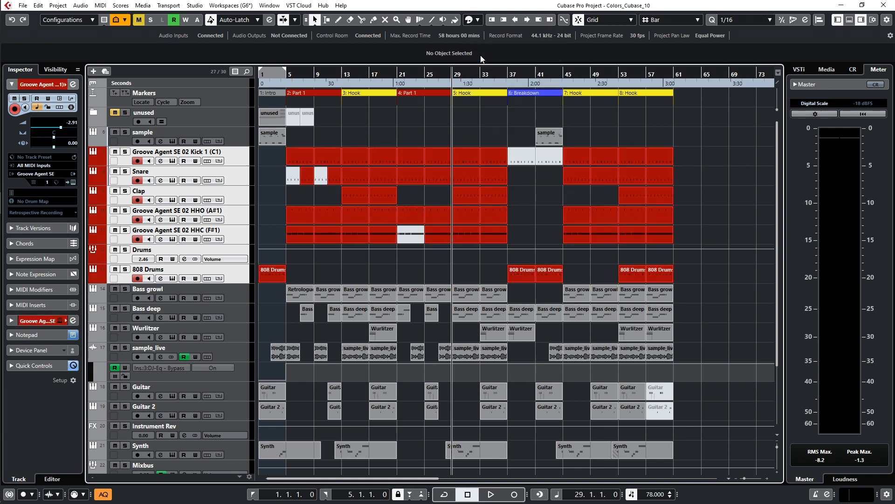
pyautogui.moveTo(559, 178)
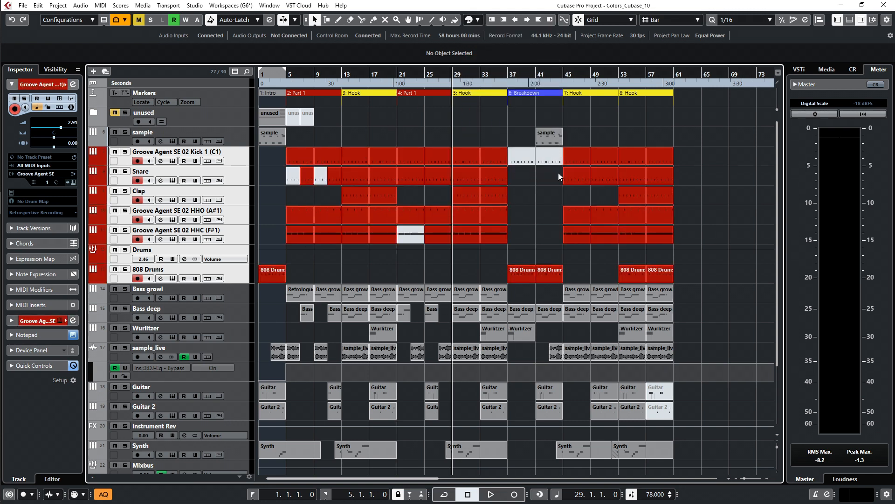
pyautogui.moveTo(530, 172)
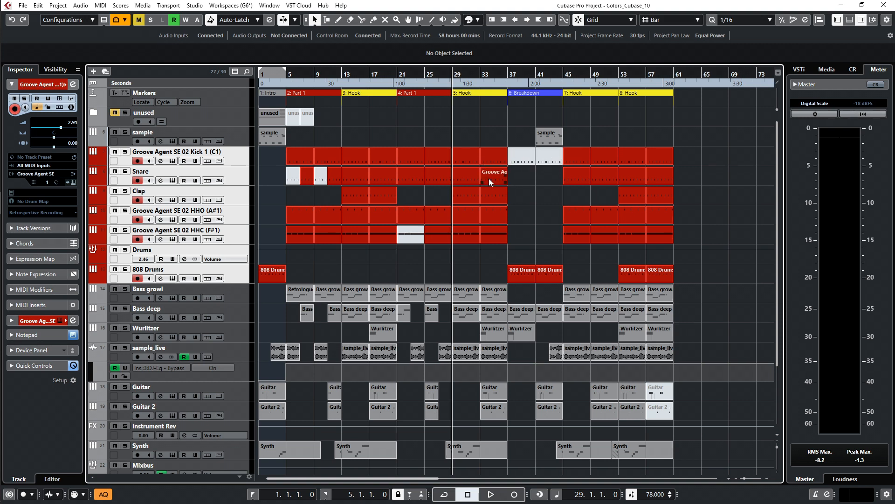
pyautogui.click(520, 155)
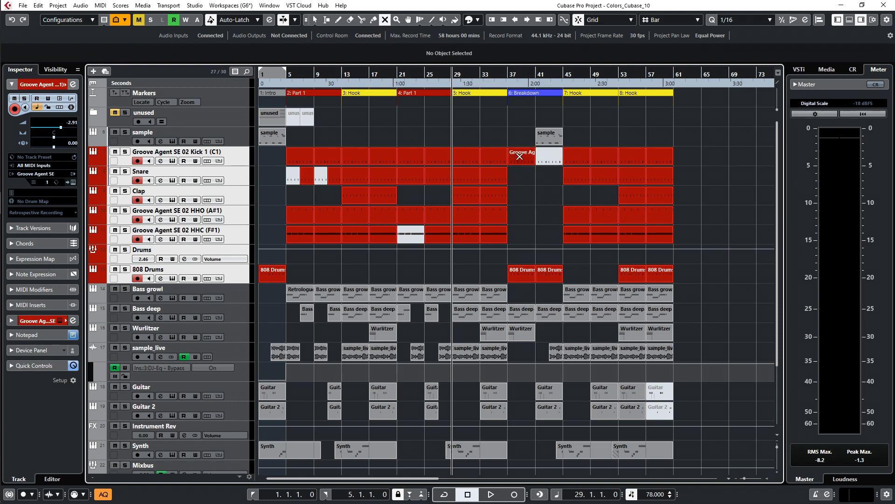
pyautogui.click(522, 157)
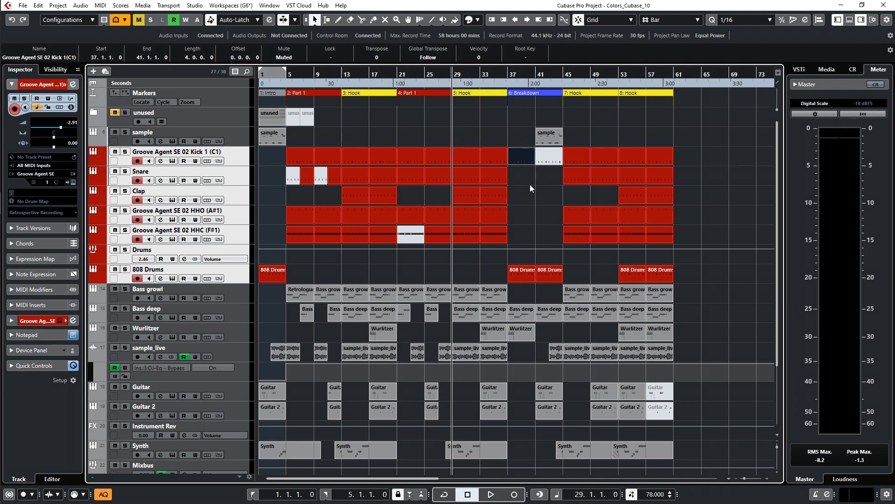
pyautogui.click(163, 290)
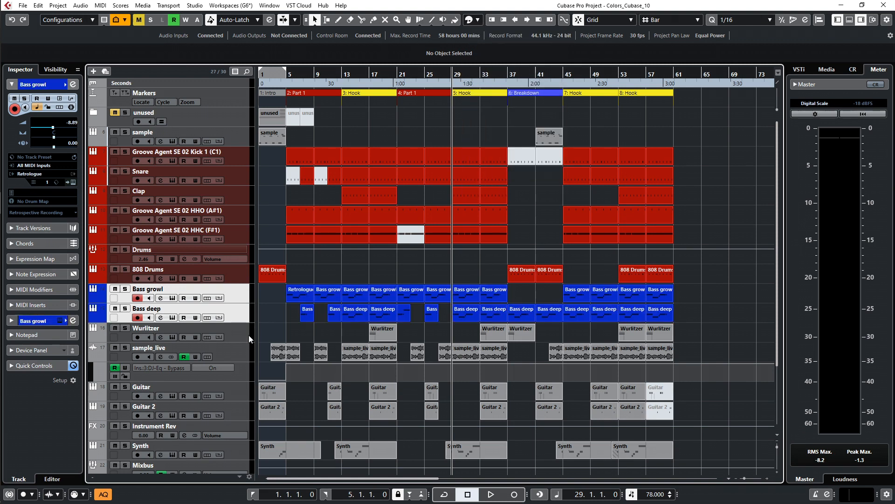
# Colour the keys tracks pink and both guitar tracks Electric Guitar green.
pyautogui.click(146, 328)
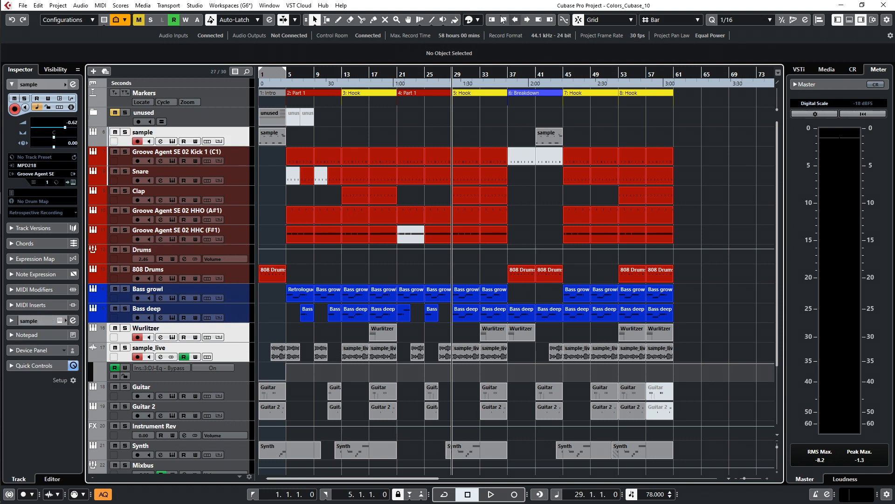
pyautogui.click(477, 20)
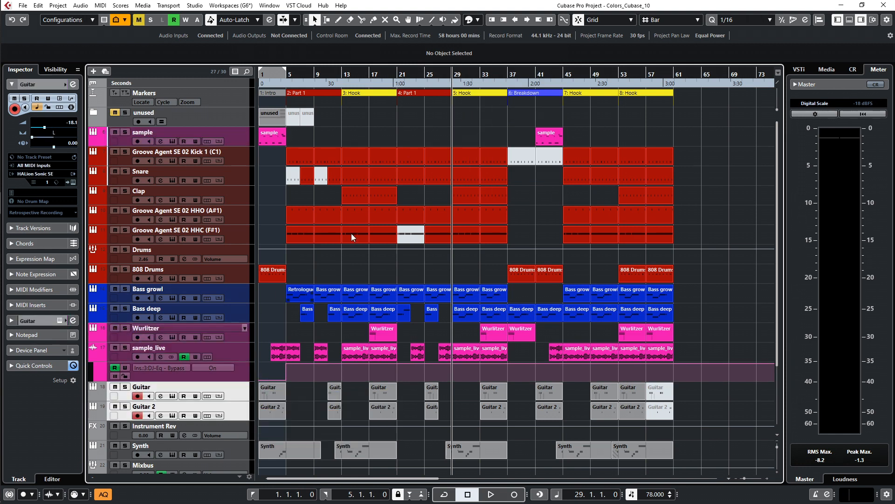
pyautogui.click(477, 20)
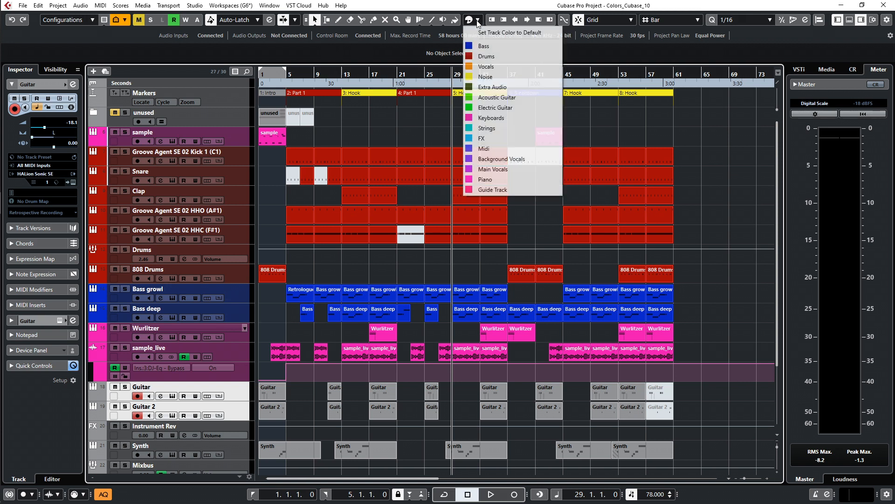
pyautogui.click(495, 108)
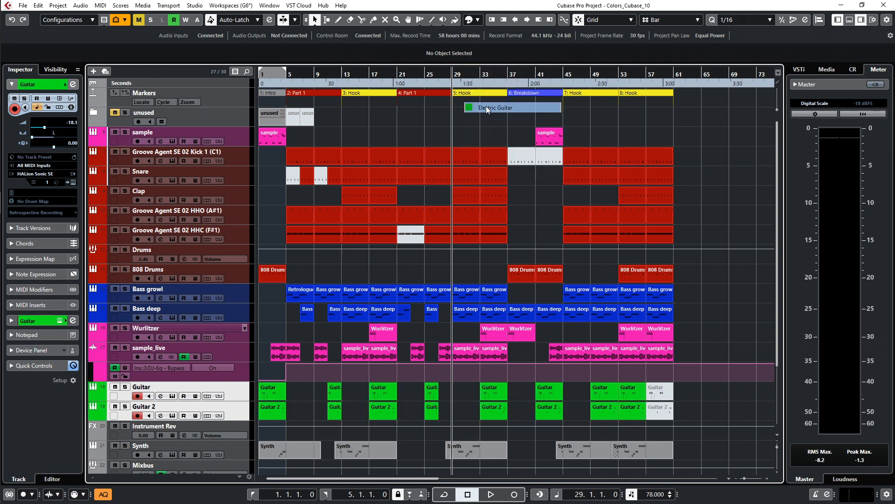
# Colour the Synth track pink, then bring up the Project menu.
pyautogui.scroll(-3)
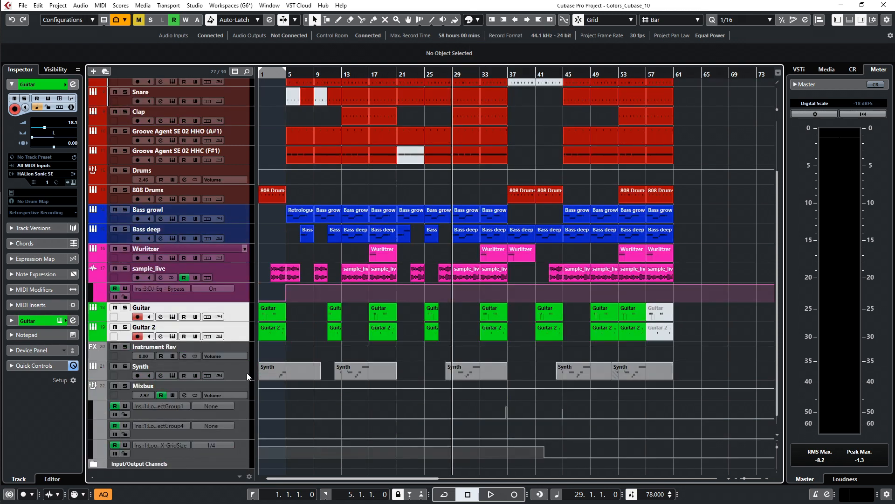
pyautogui.click(479, 20)
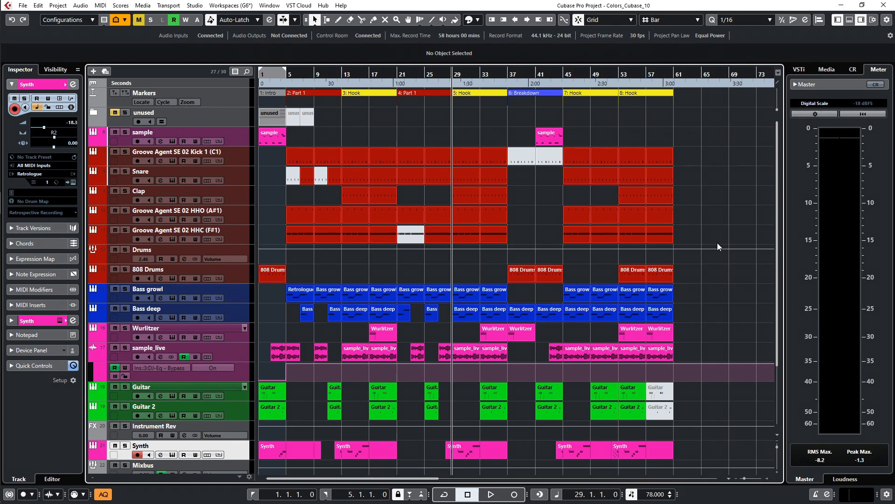
pyautogui.moveTo(559, 254)
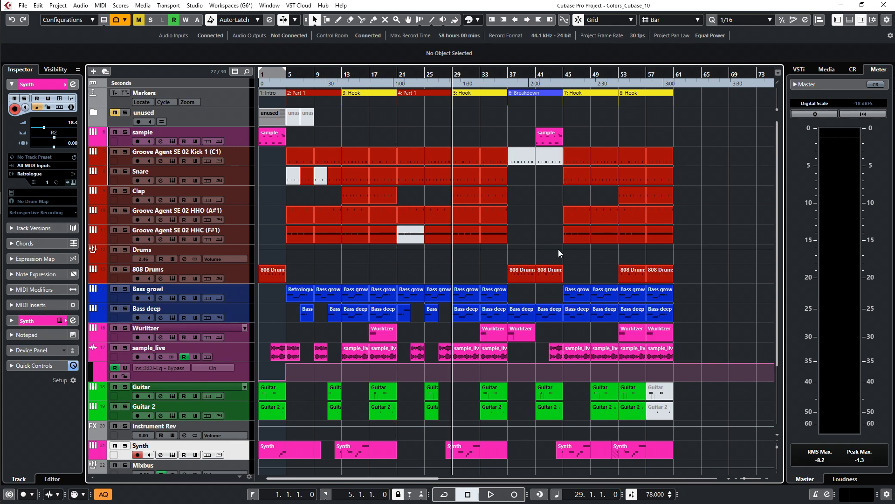
pyautogui.moveTo(395, 336)
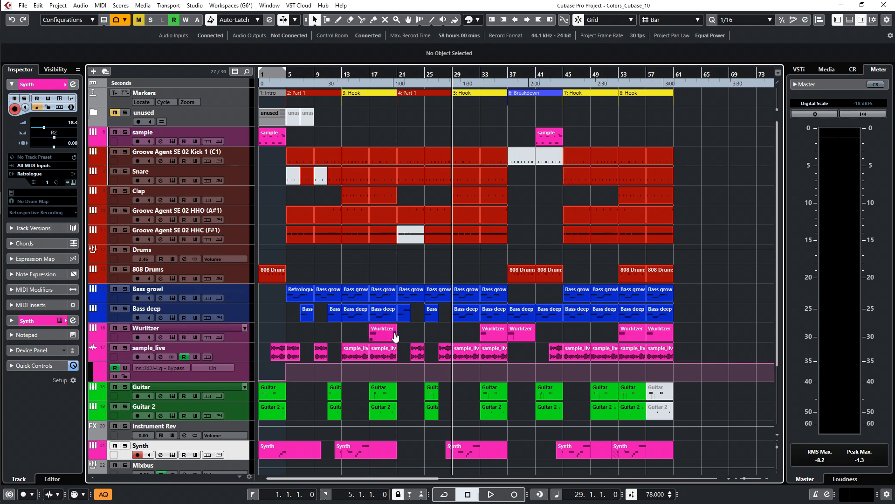
pyautogui.moveTo(523, 326)
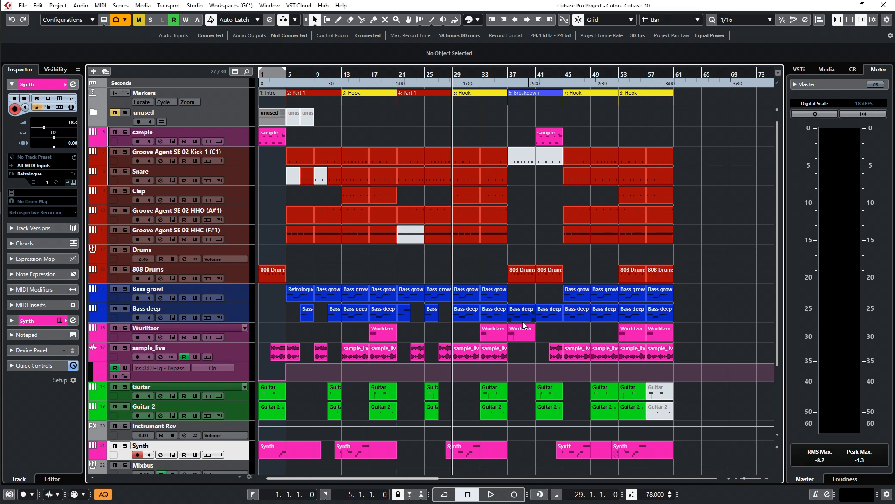
pyautogui.click(61, 5)
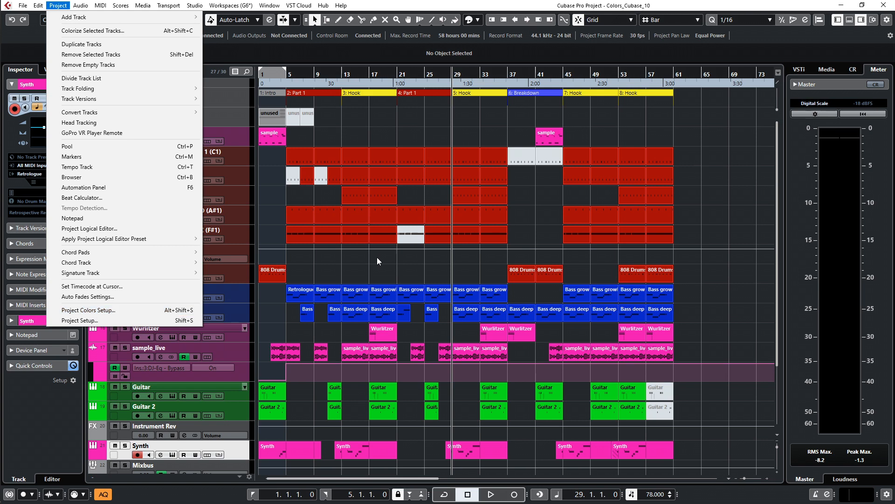